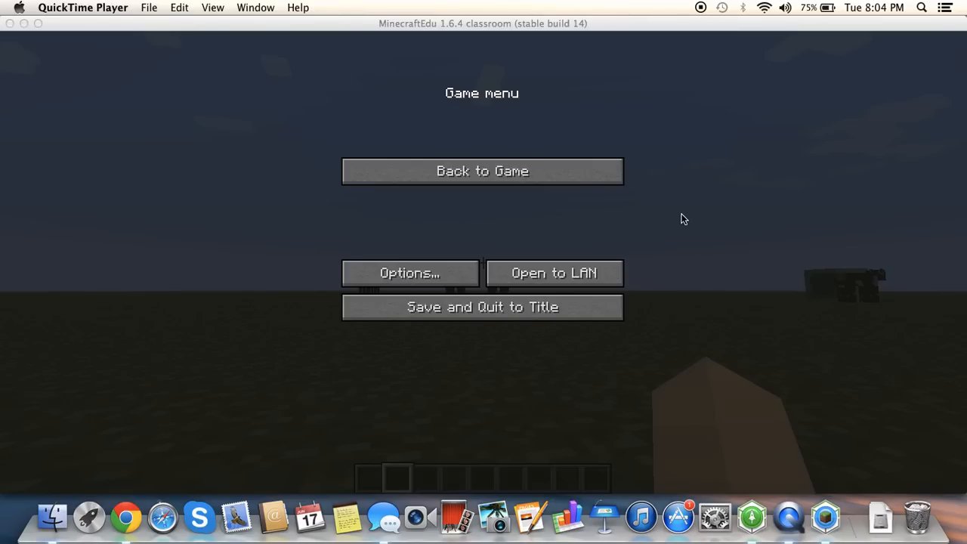
mouse_move(558, 176)
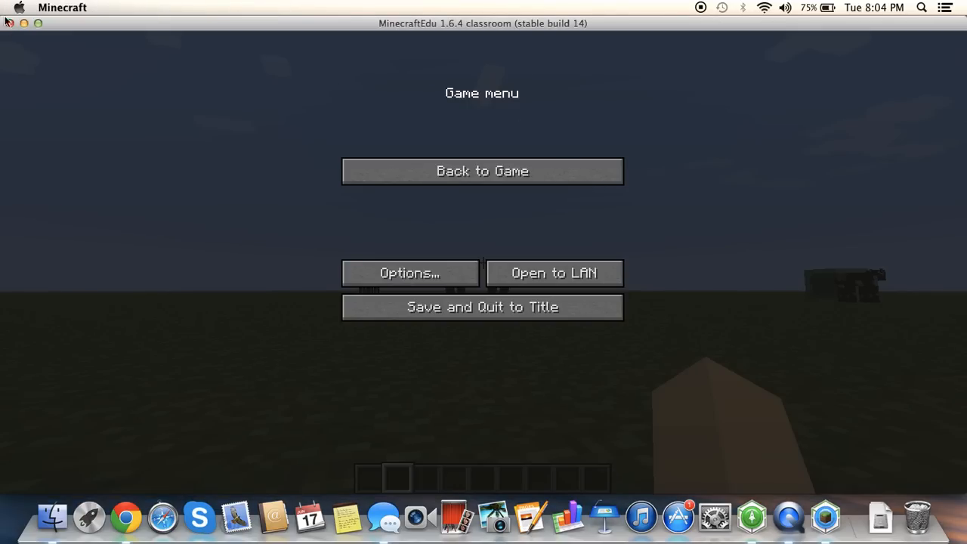
mouse_move(126, 517)
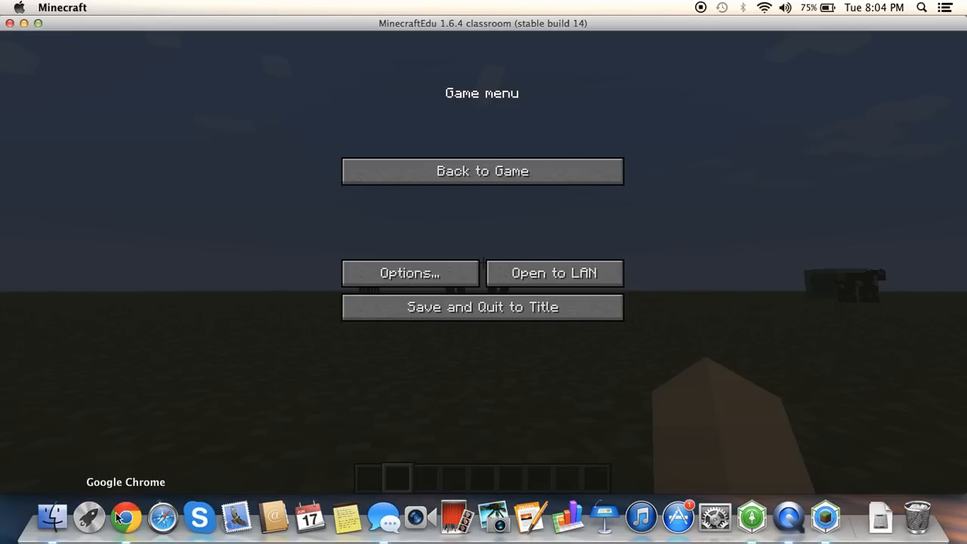
In Chrome, search YouTube for 'how to get into inventory in minecraft'
left_click(125, 518)
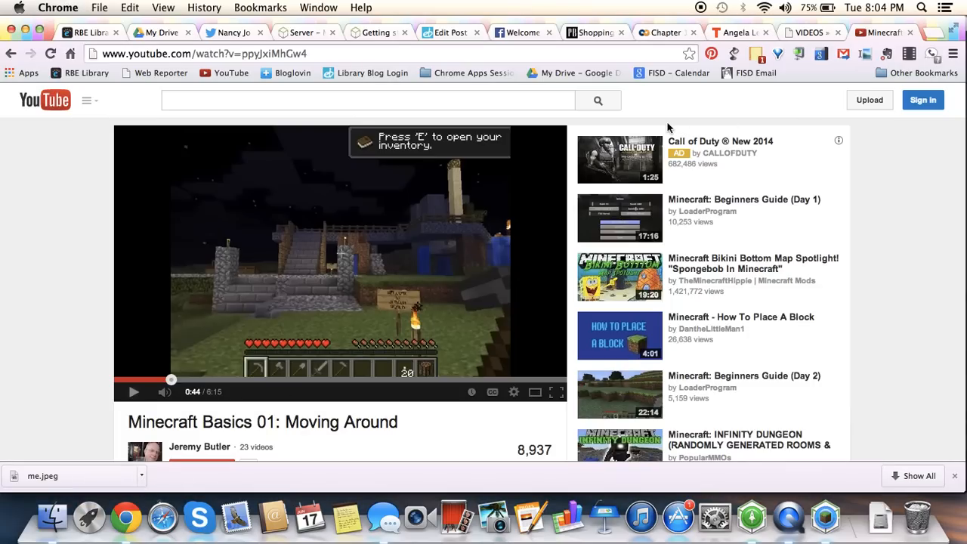
left_click(368, 100)
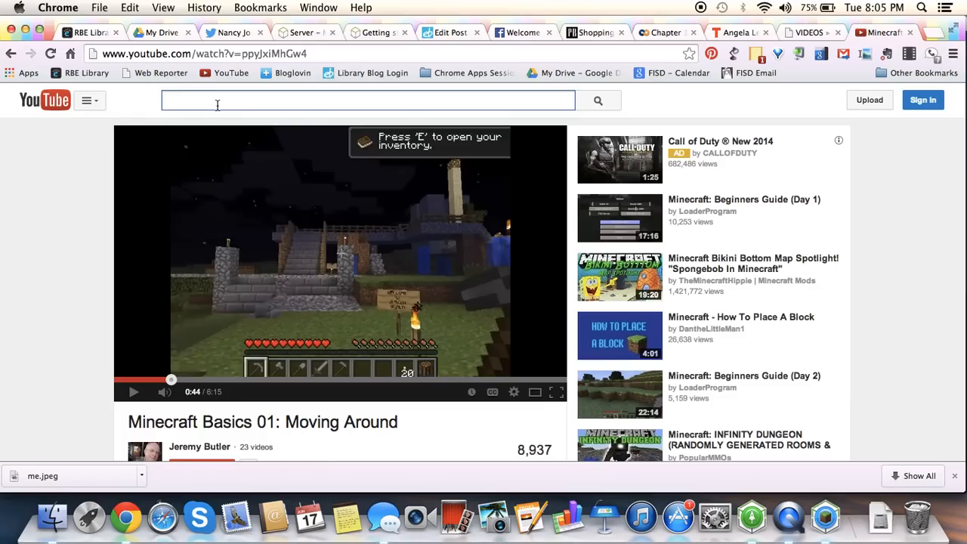
type("how to get into")
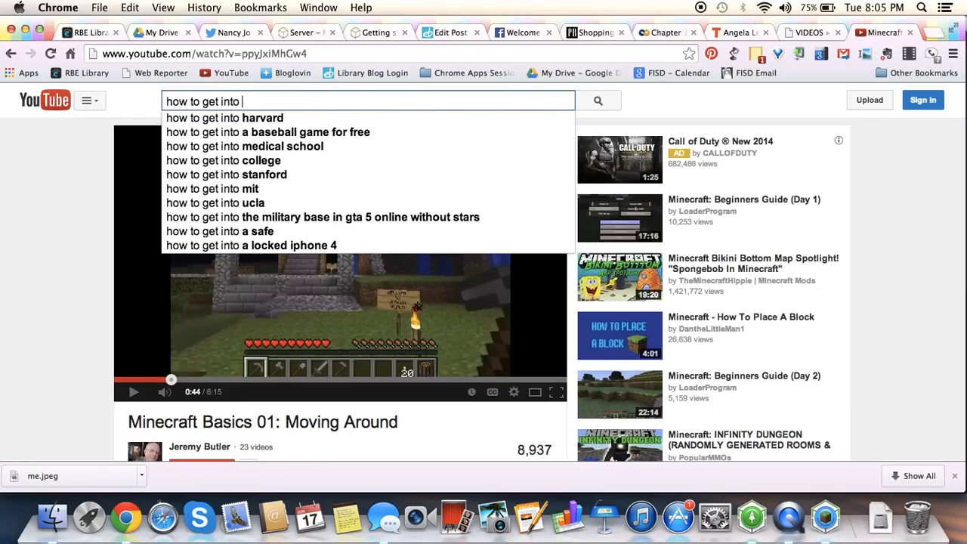
type("inventory in minecraft")
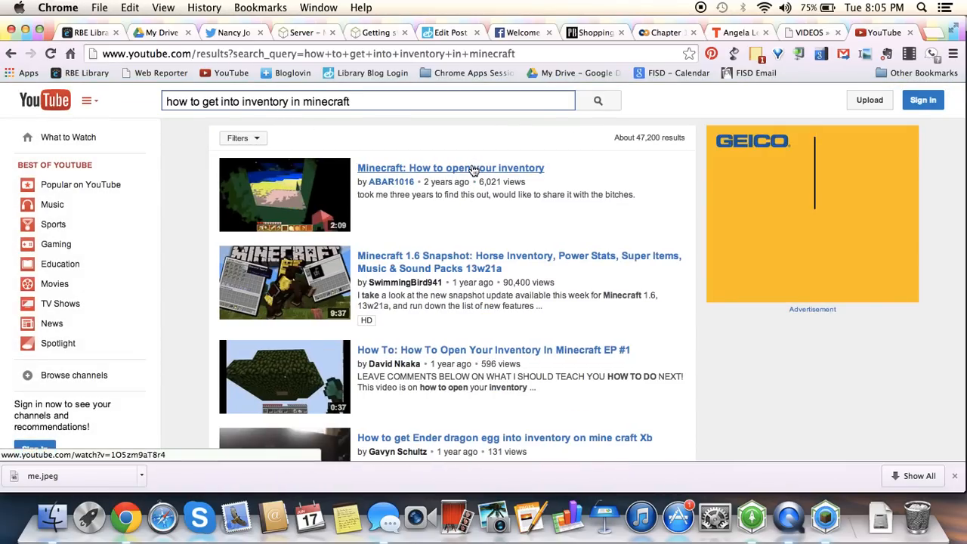
Play the 'Minecraft: How to open your inventory' video from the results
left_click(450, 167)
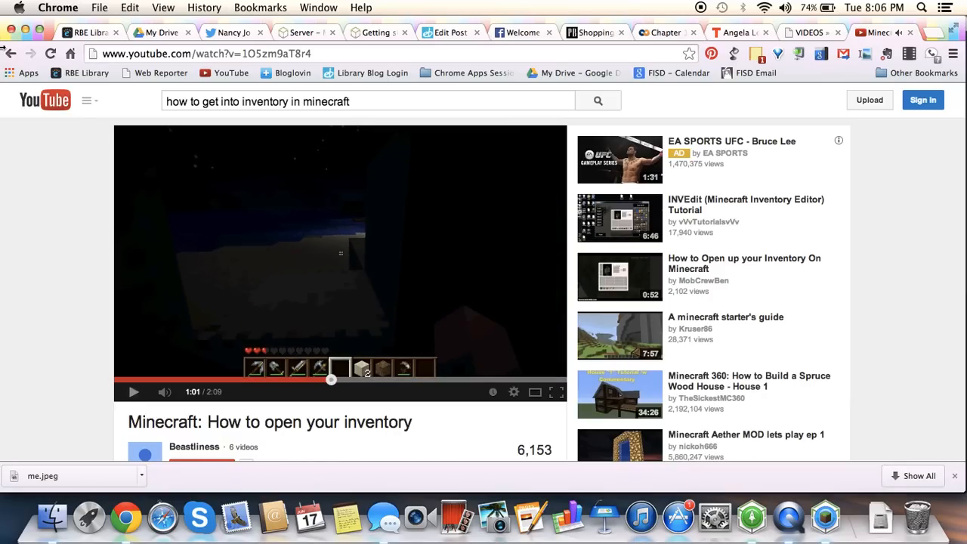
Return to the search results and scroll to the 'How To Open Your Inventory In Minecraft EP #1' video
left_click(597, 101)
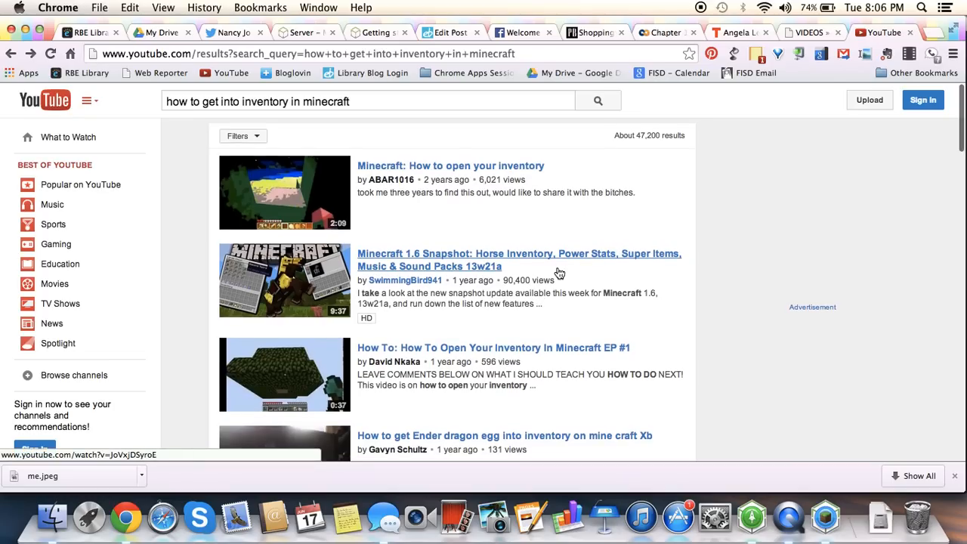
scroll("down", 3)
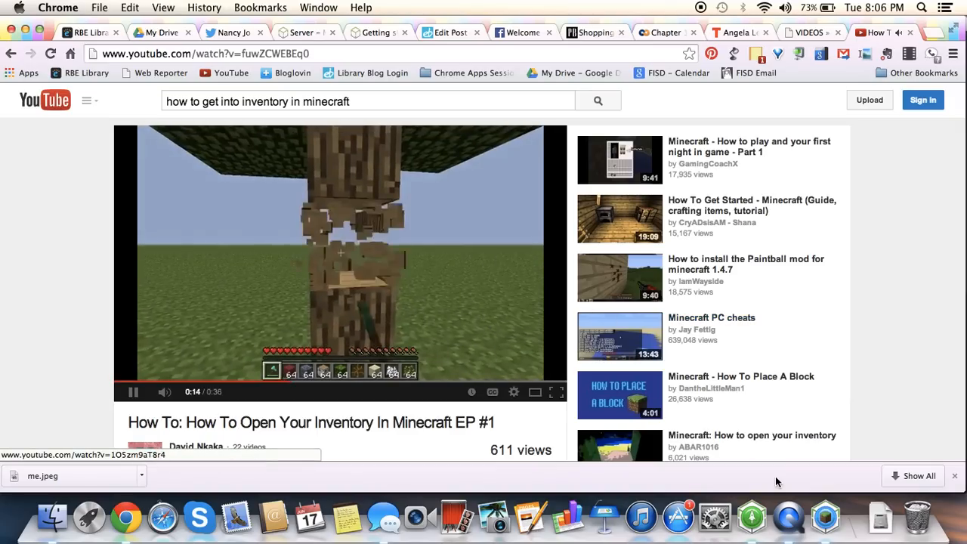
mouse_move(751, 517)
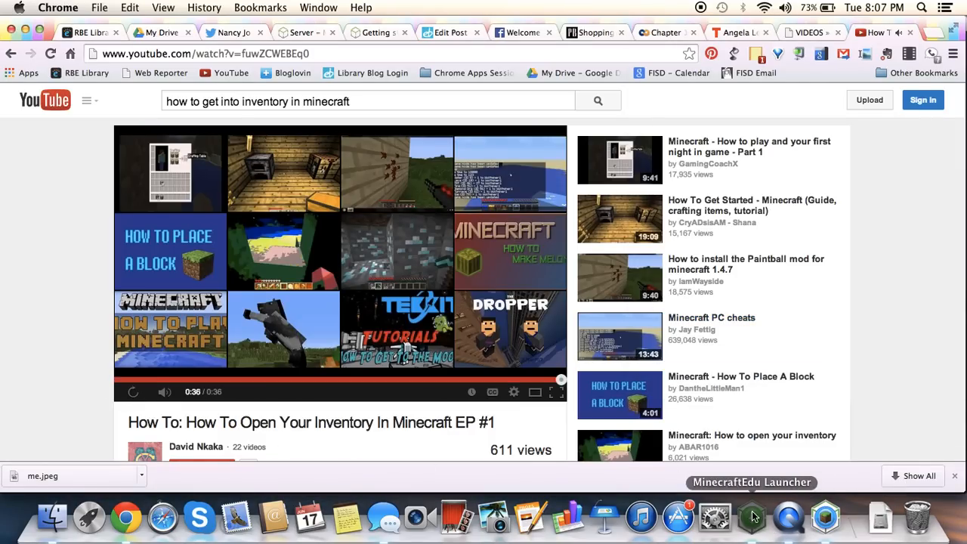
Back in MinecraftEdu, browse Decoration, Redstone, Transportation and Miscellaneous tabs, ending on Transportation
left_click(752, 518)
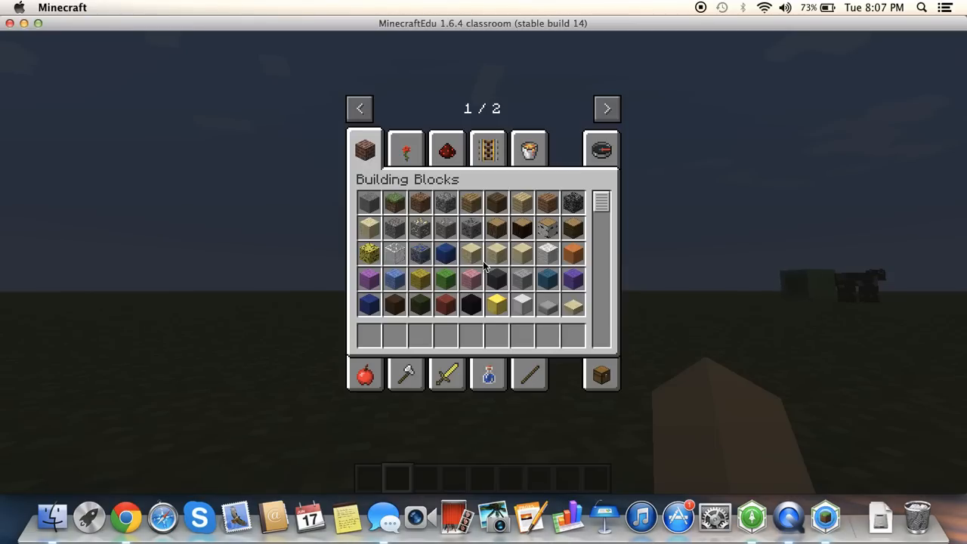
mouse_move(471, 227)
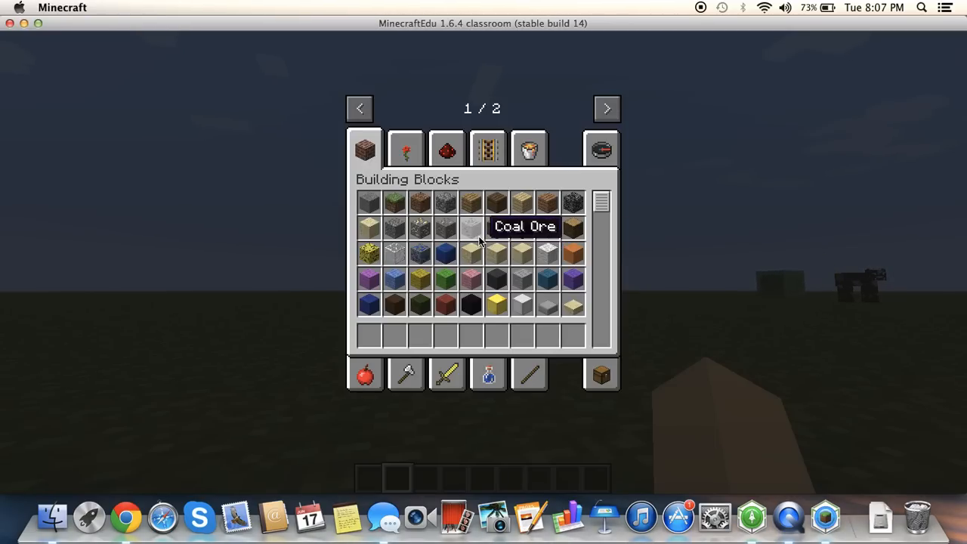
left_click(406, 148)
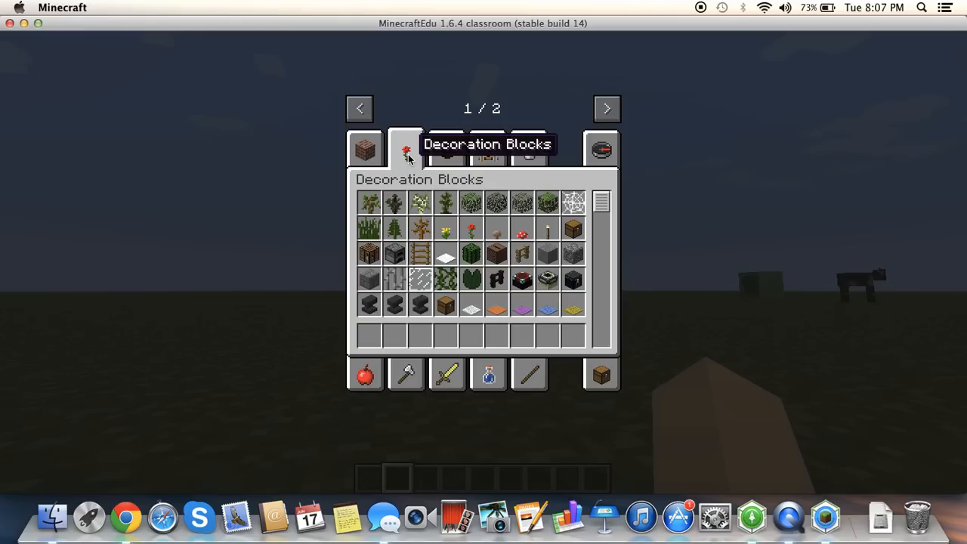
mouse_move(446, 151)
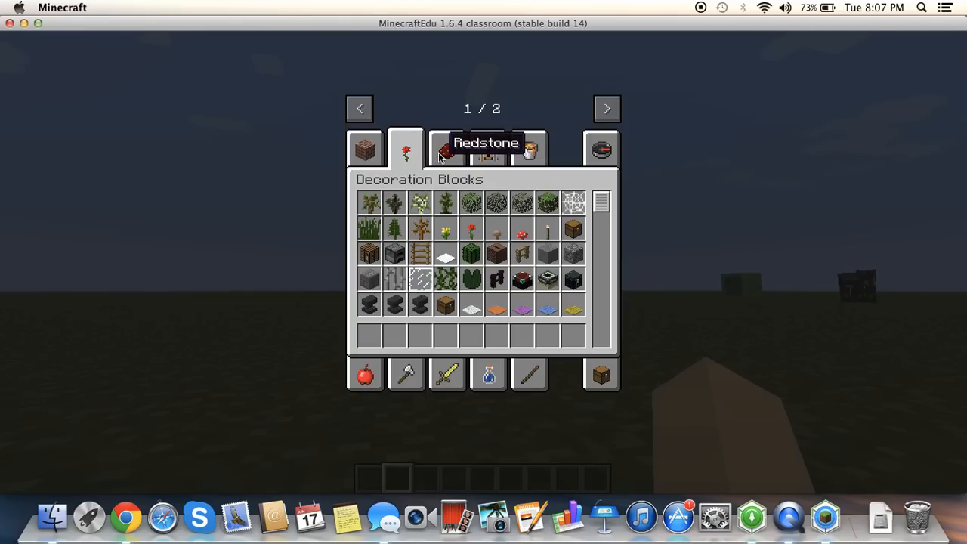
left_click(447, 149)
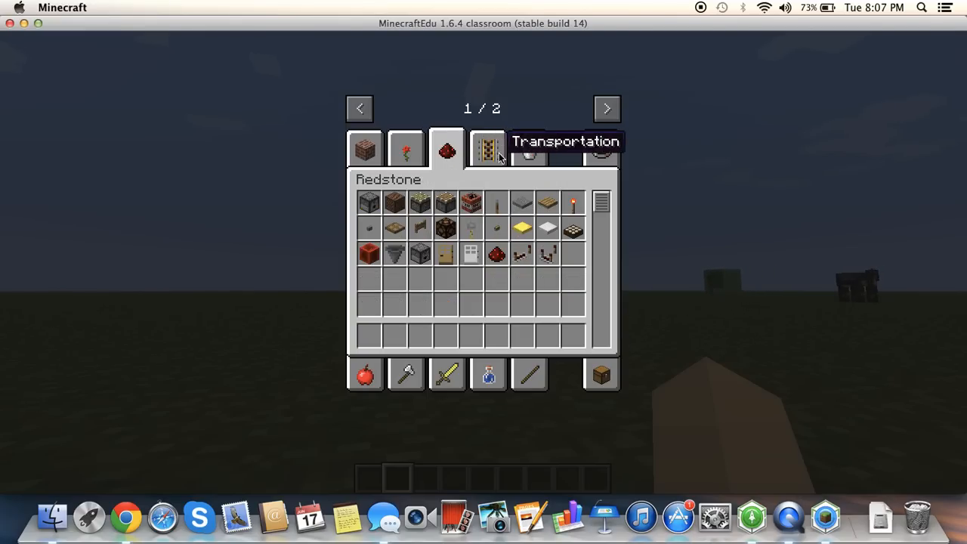
left_click(488, 149)
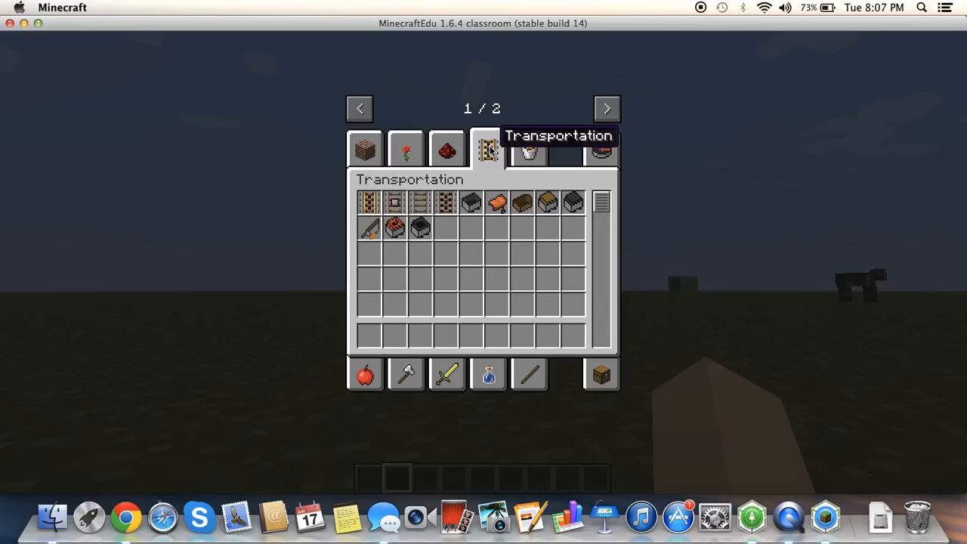
left_click(527, 149)
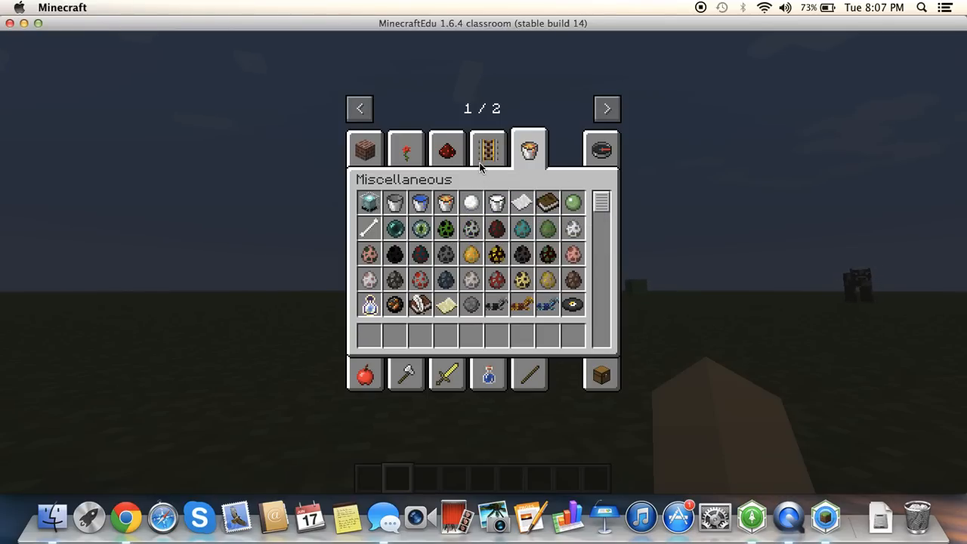
left_click(487, 148)
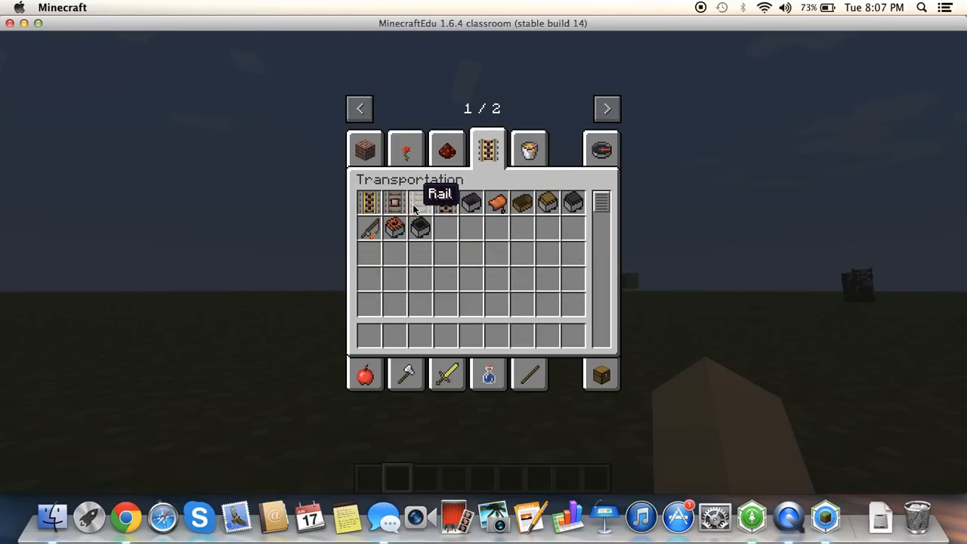
mouse_move(394, 202)
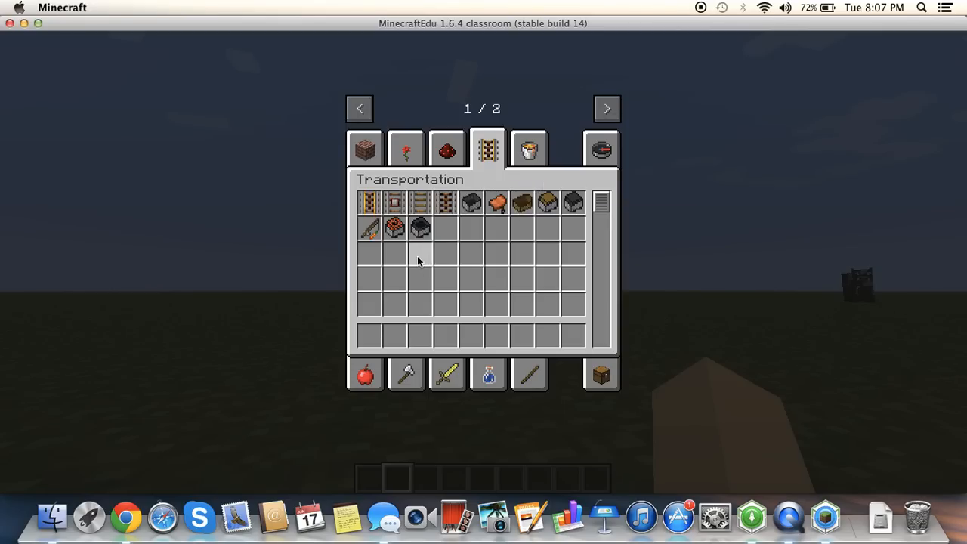
mouse_move(370, 228)
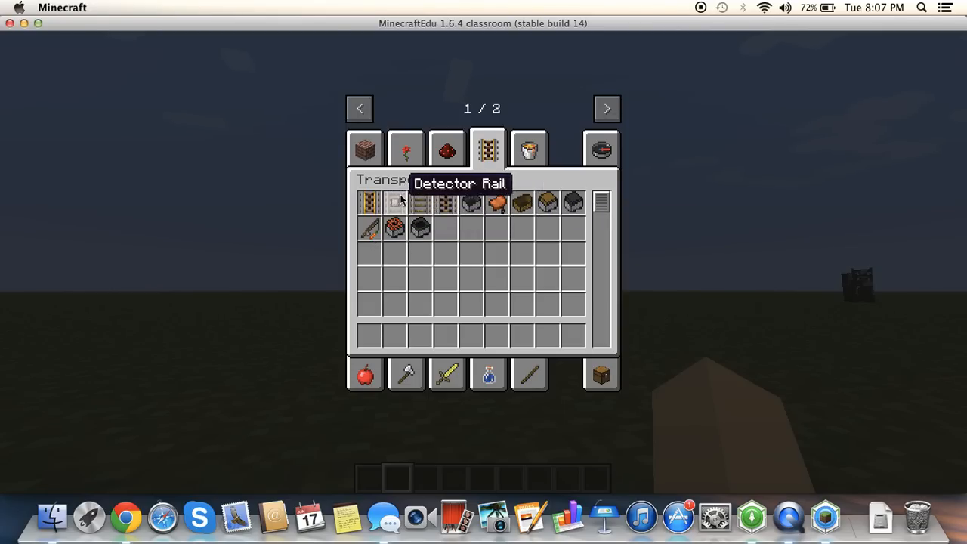
mouse_move(570, 202)
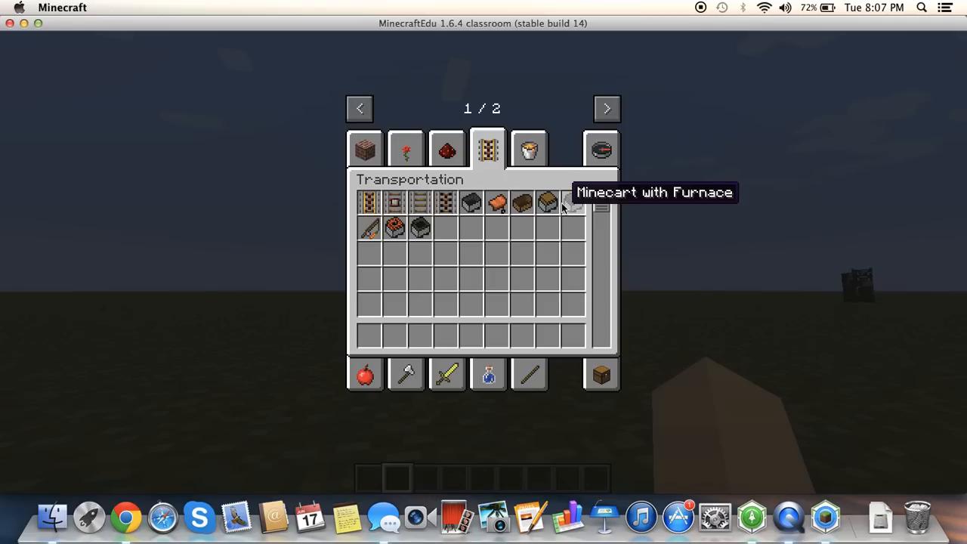
mouse_move(421, 229)
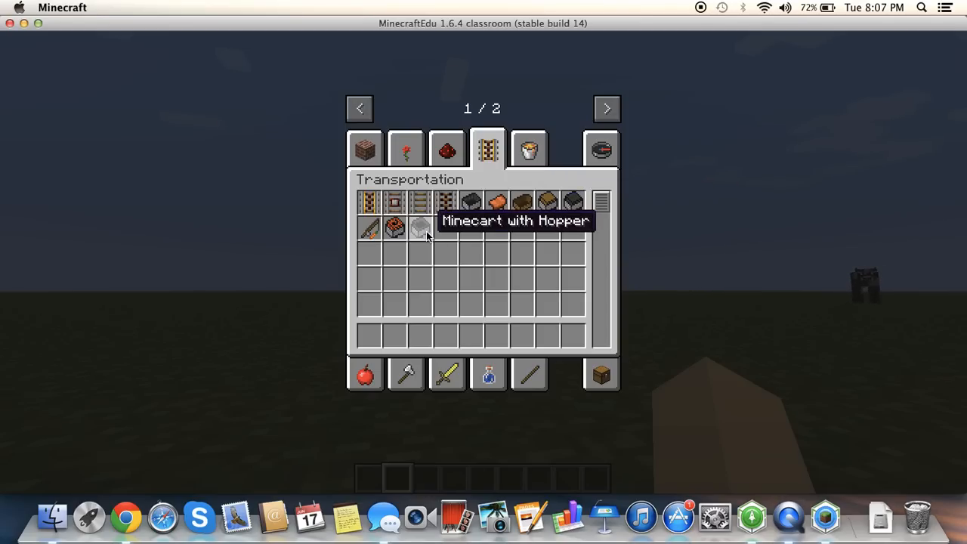
mouse_move(381, 189)
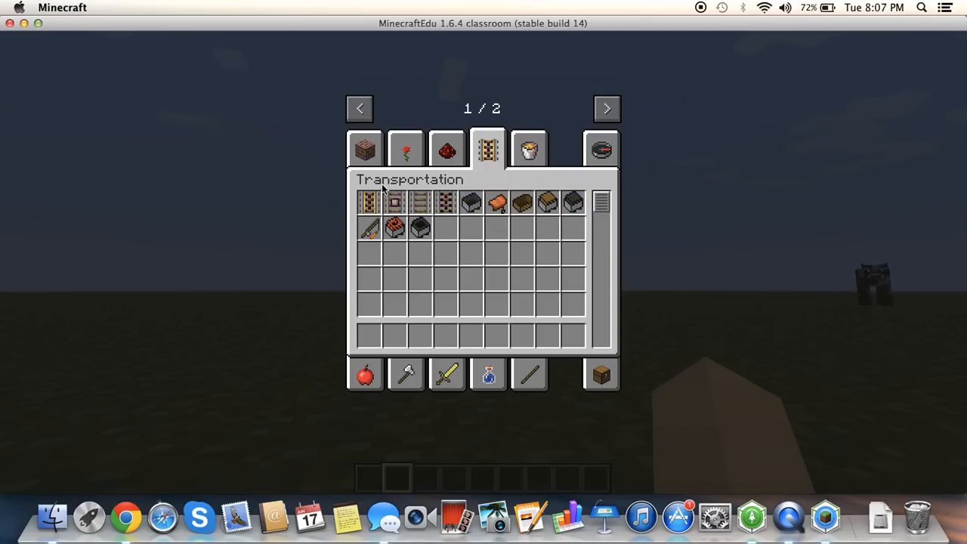
Show the Redstone tab with doors, pistons and trapdoors
left_click(447, 148)
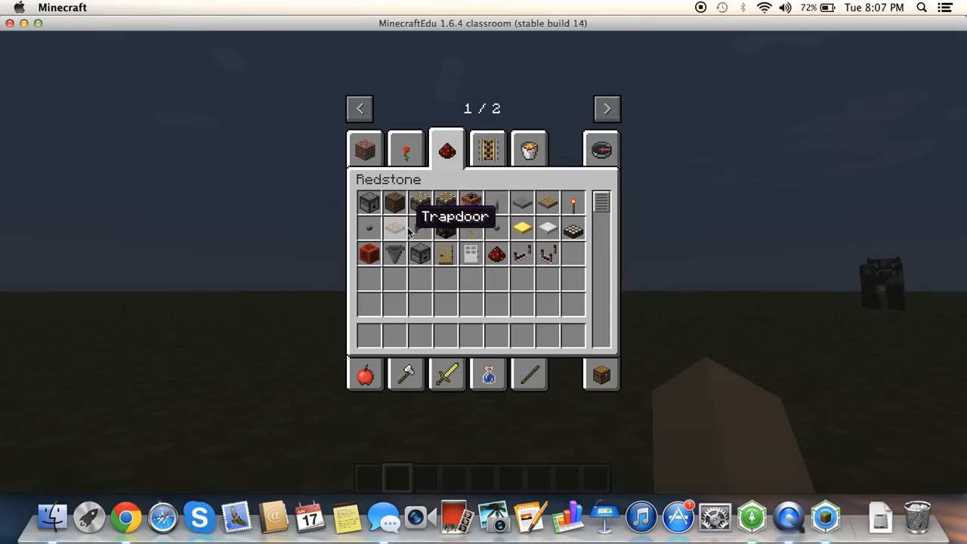
mouse_move(471, 204)
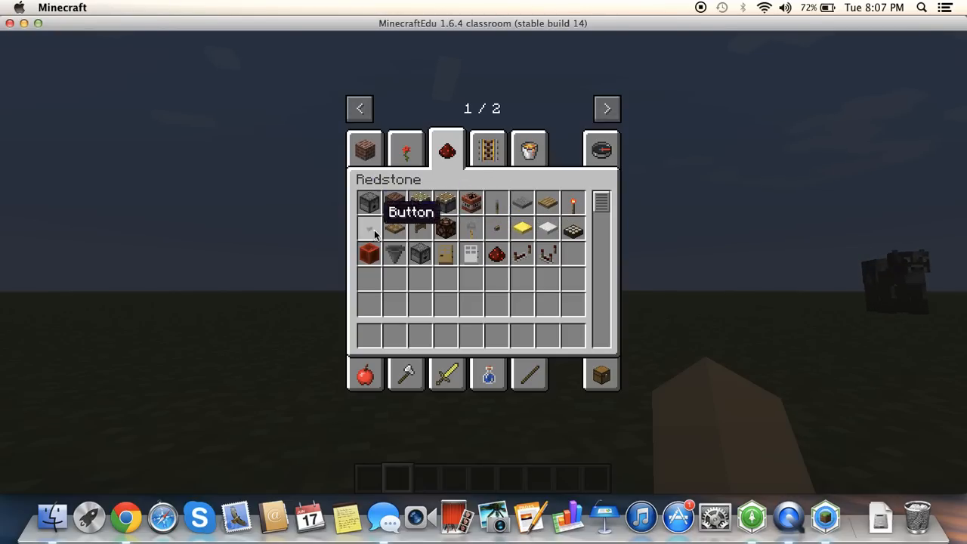
mouse_move(369, 251)
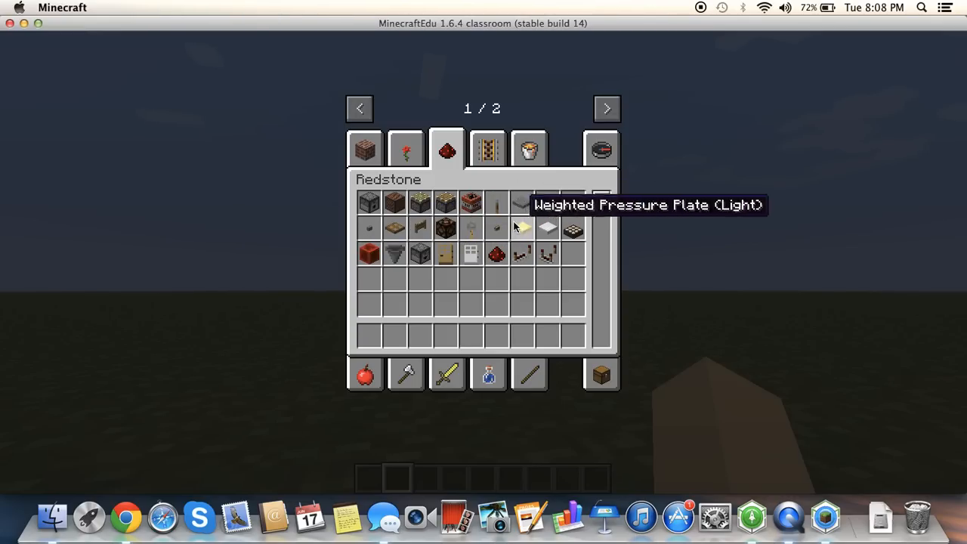
mouse_move(419, 204)
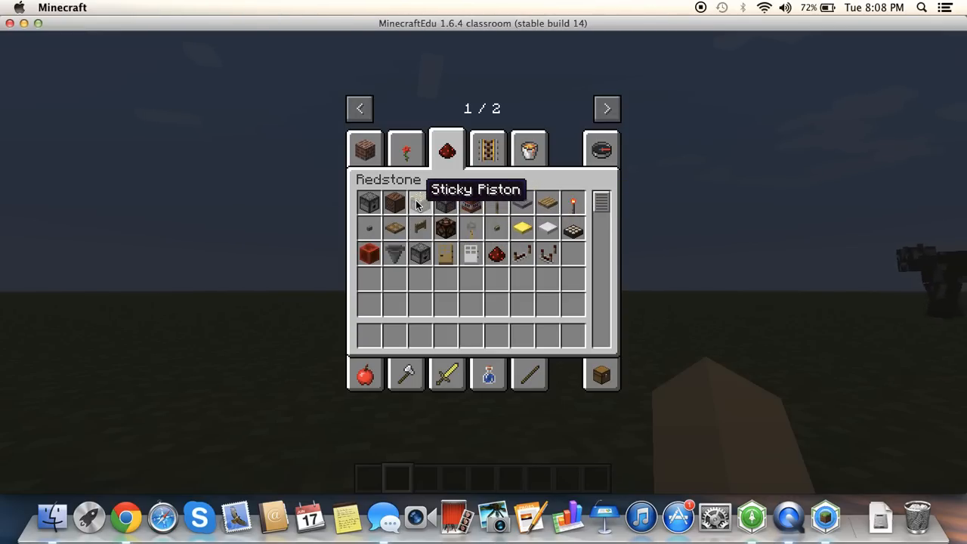
mouse_move(370, 201)
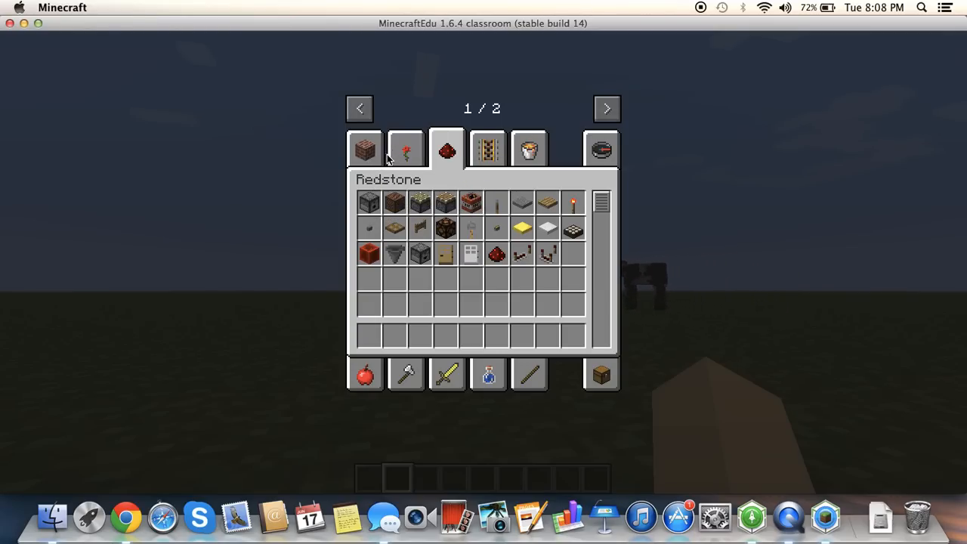
Show the Decoration Blocks tab with plants, fences, ladders and carpets
left_click(406, 149)
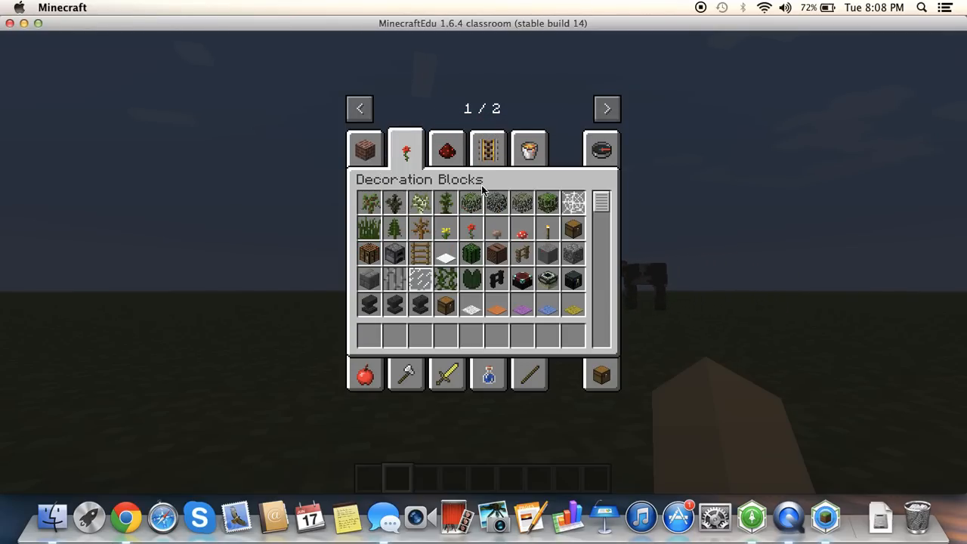
mouse_move(369, 203)
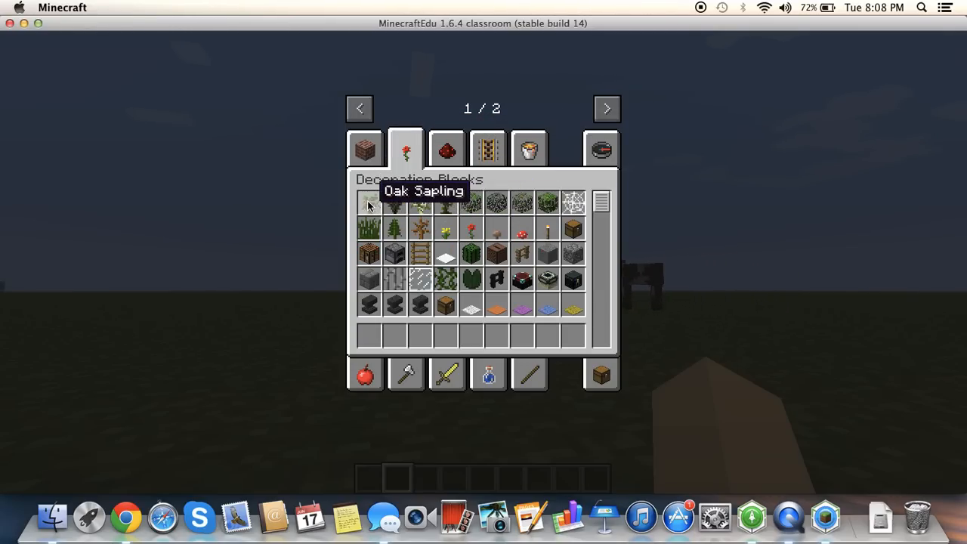
mouse_move(395, 203)
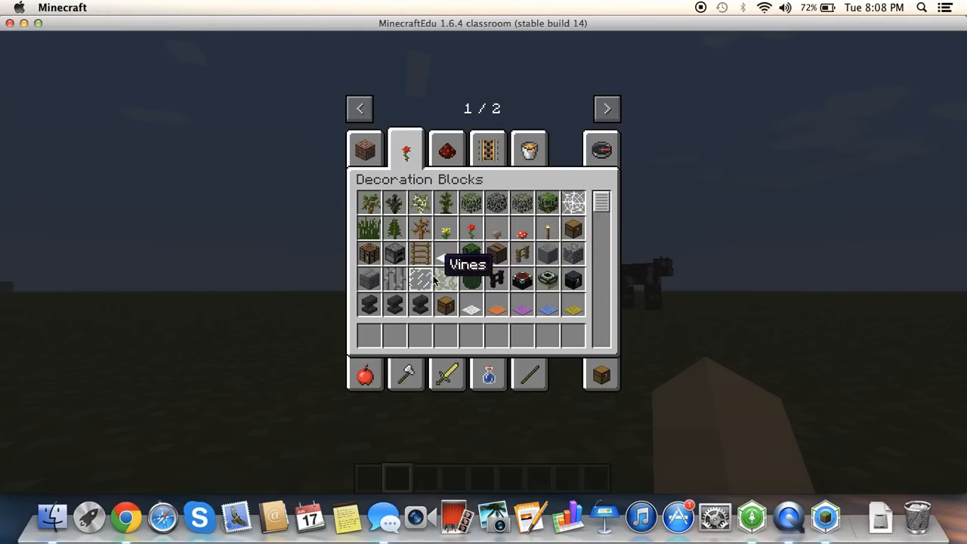
mouse_move(420, 308)
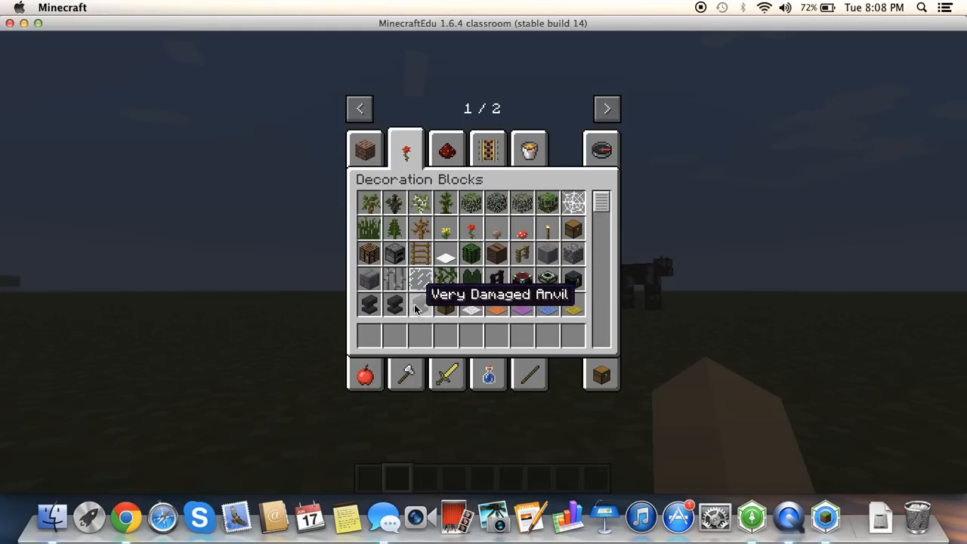
mouse_move(396, 305)
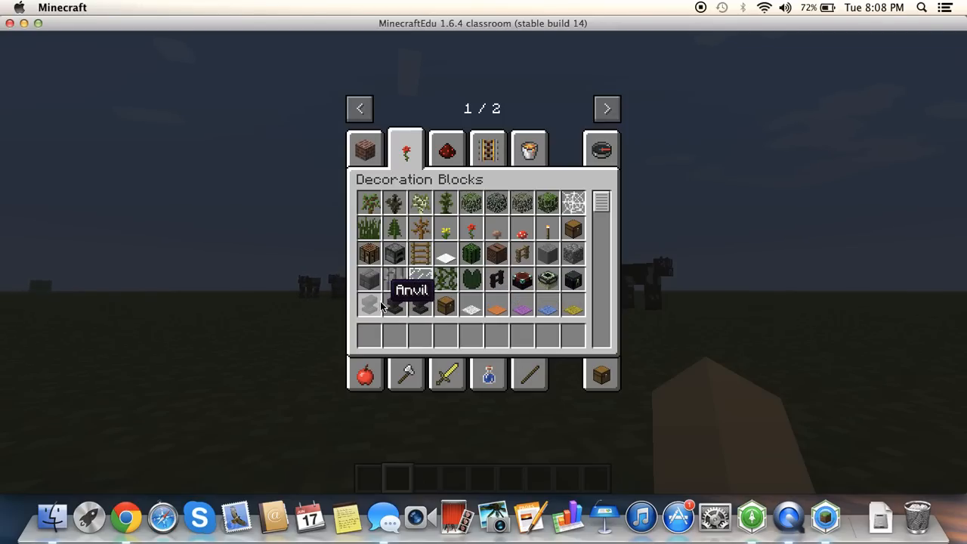
mouse_move(395, 308)
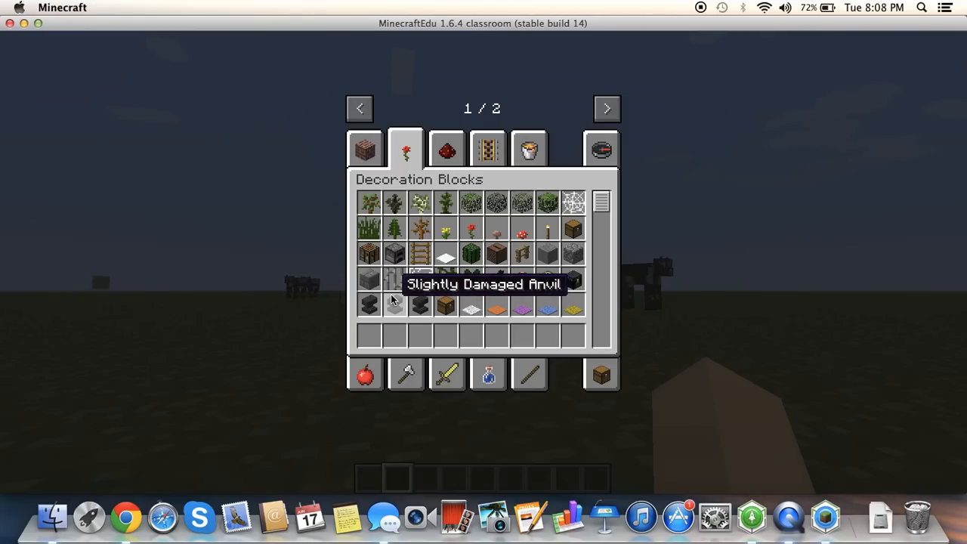
mouse_move(419, 306)
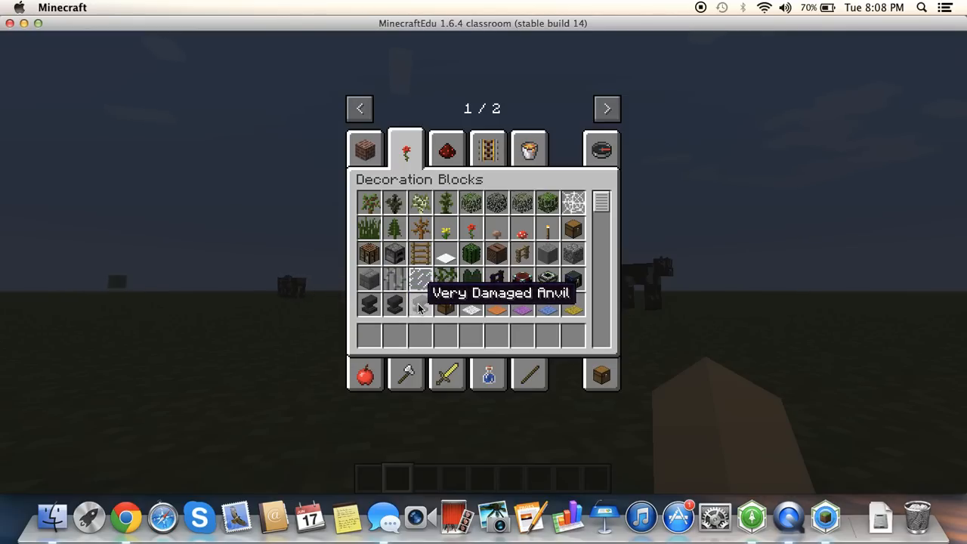
mouse_move(369, 304)
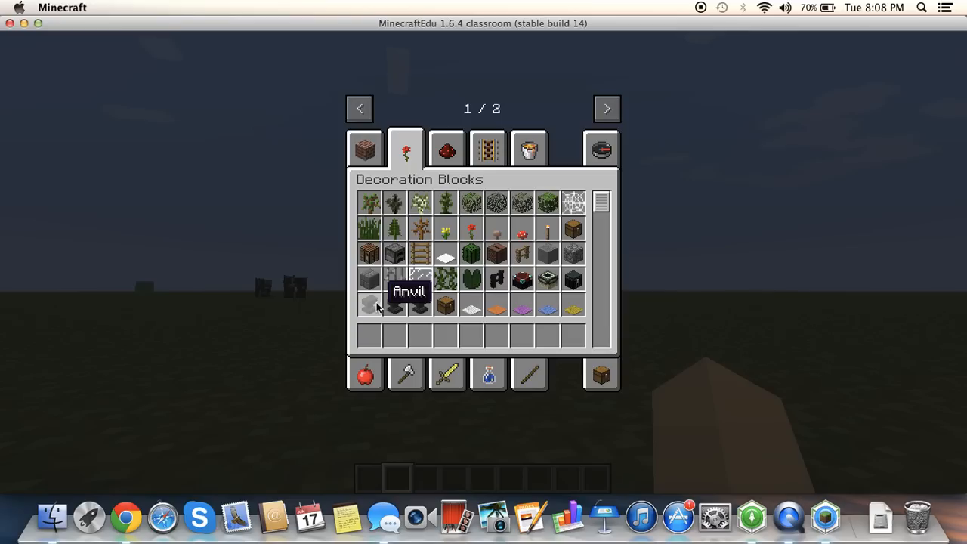
mouse_move(419, 306)
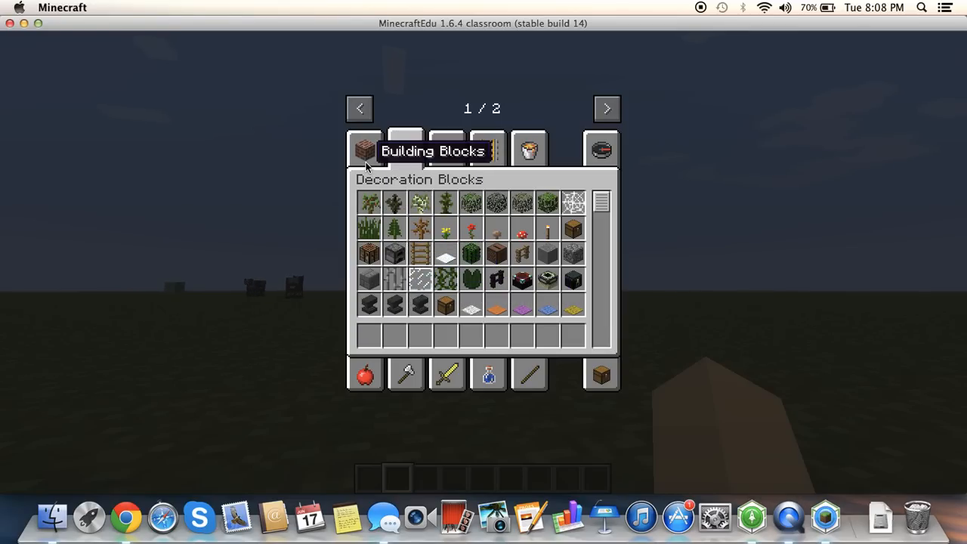
Show the Building Blocks tab listing stone, wood and wool blocks
left_click(367, 149)
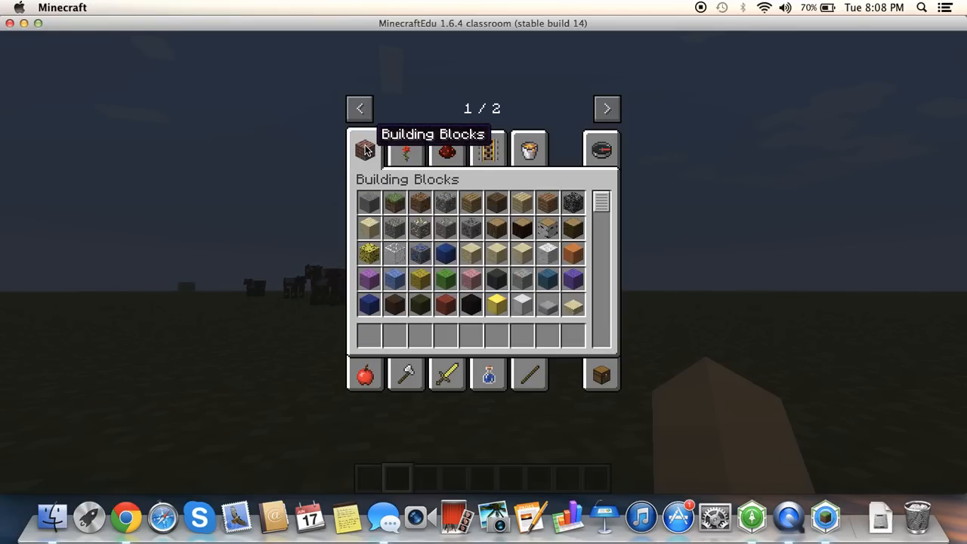
mouse_move(421, 254)
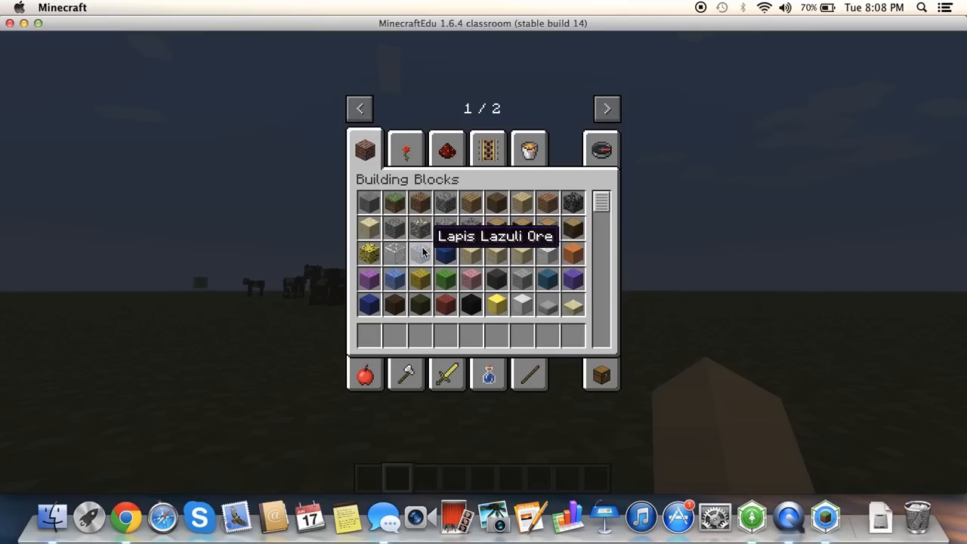
mouse_move(446, 227)
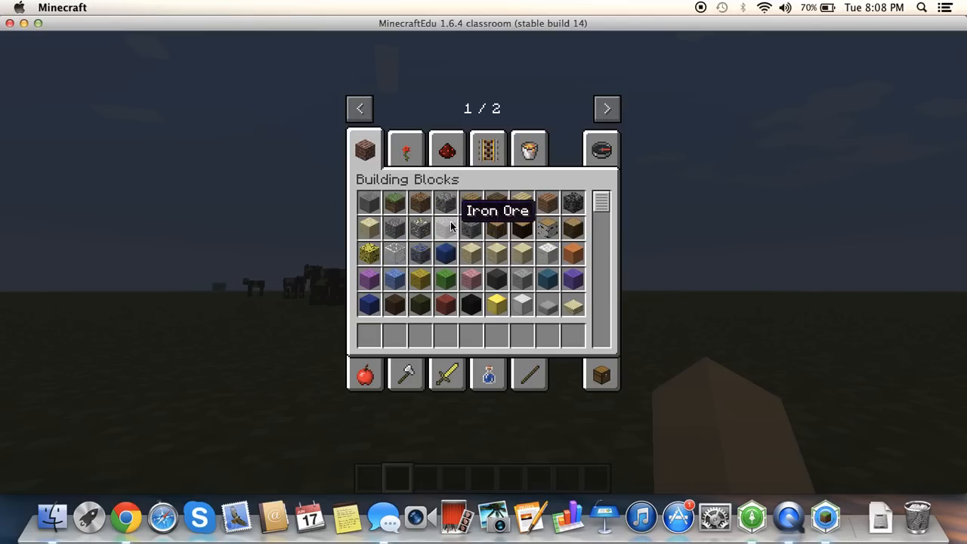
mouse_move(471, 226)
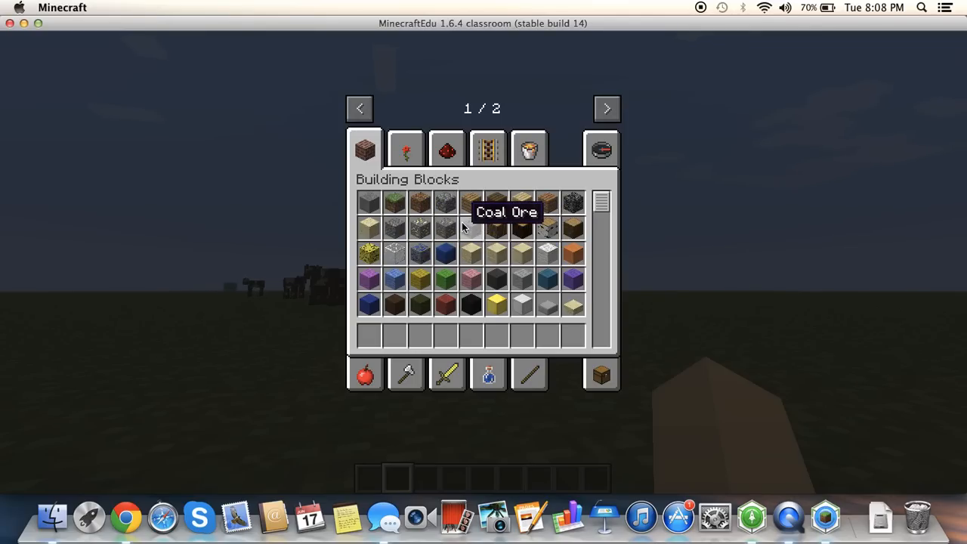